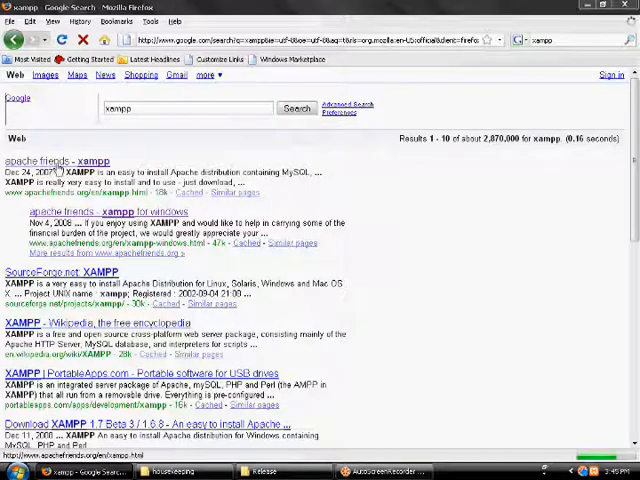
Step: Go to the Apache Friends XAMPP page from the Google results and scroll to the distributions list
click(61, 160)
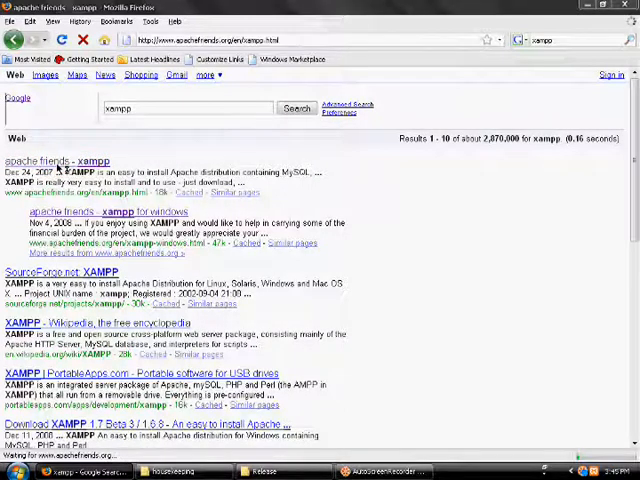
click(59, 160)
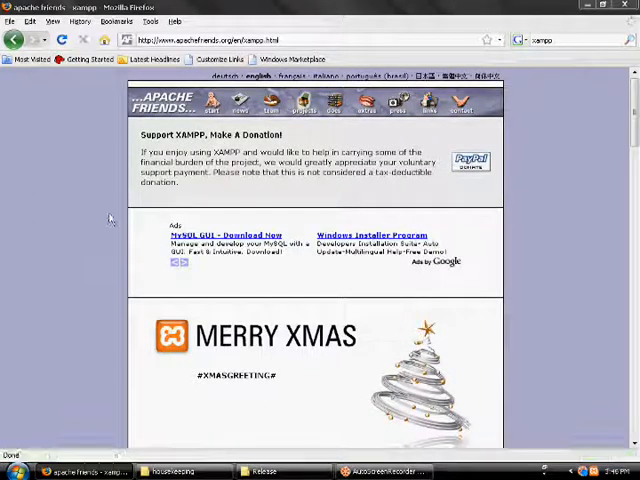
scroll(down, 3)
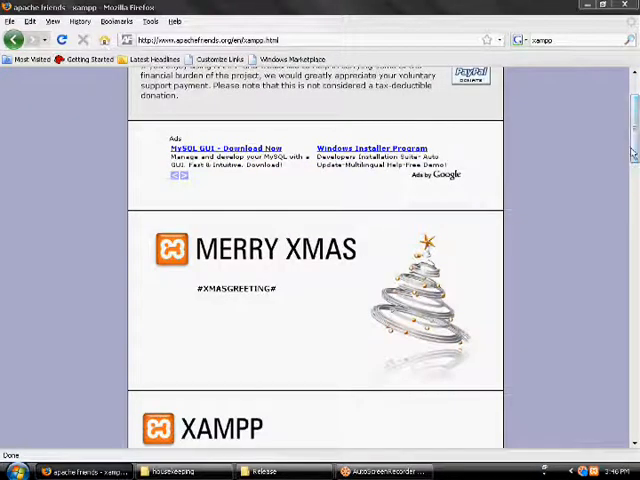
scroll(down, 3)
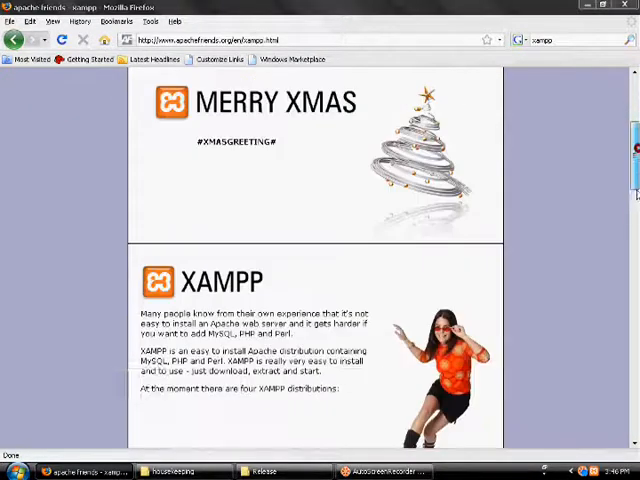
scroll(down, 3)
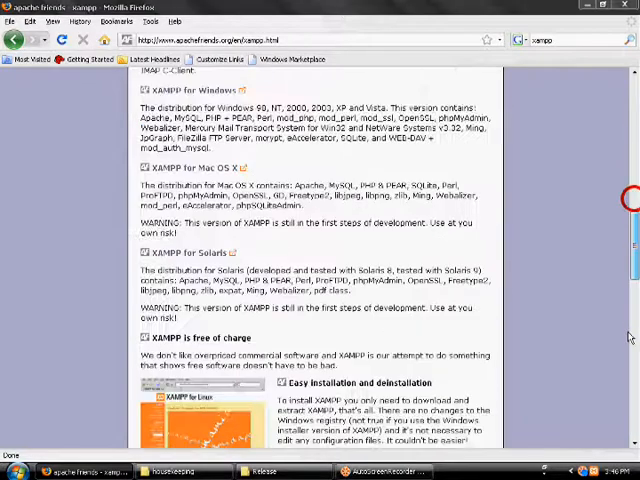
scroll(down, 3)
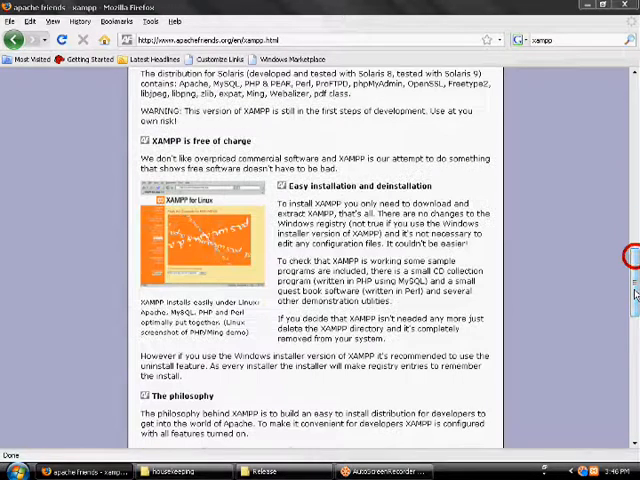
scroll(up, 3)
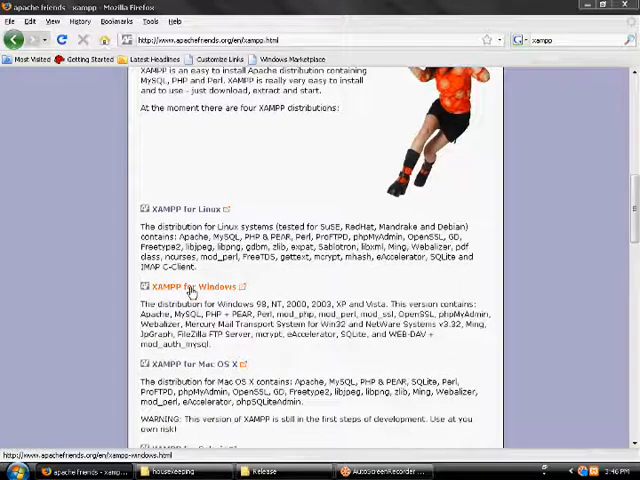
Step: Go to the XAMPP for Windows 1.6.8 page and scroll to its Download and Installation links
click(178, 287)
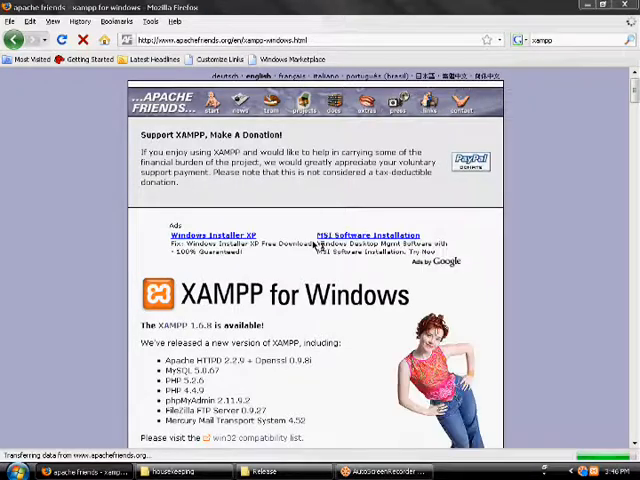
scroll(down, 3)
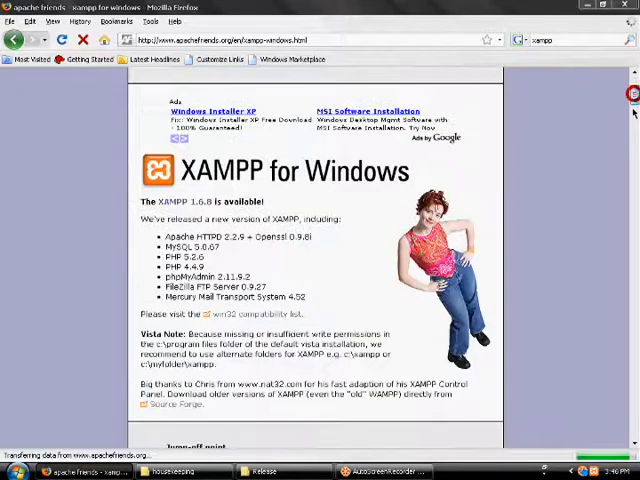
scroll(down, 3)
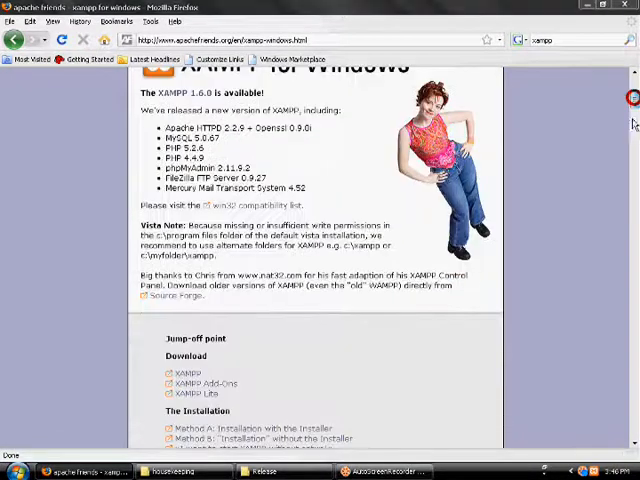
mouse_move(543, 185)
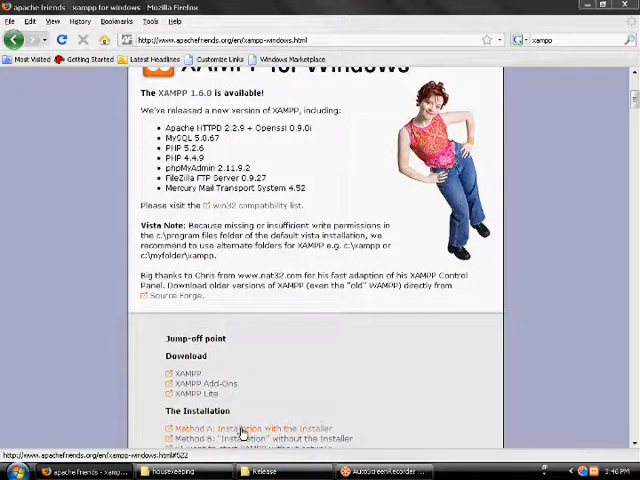
scroll(down, 3)
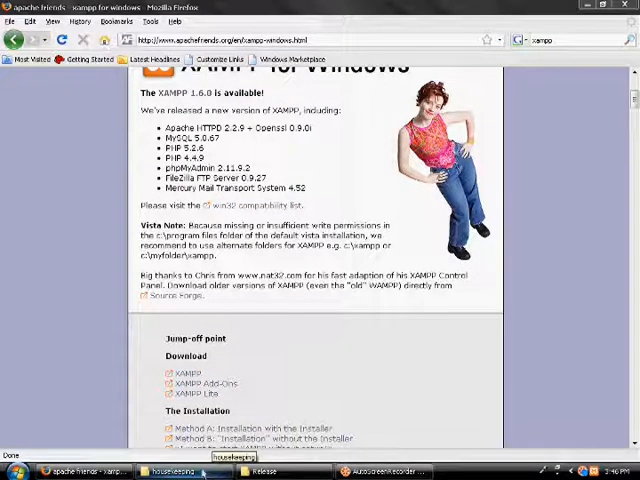
click(20, 471)
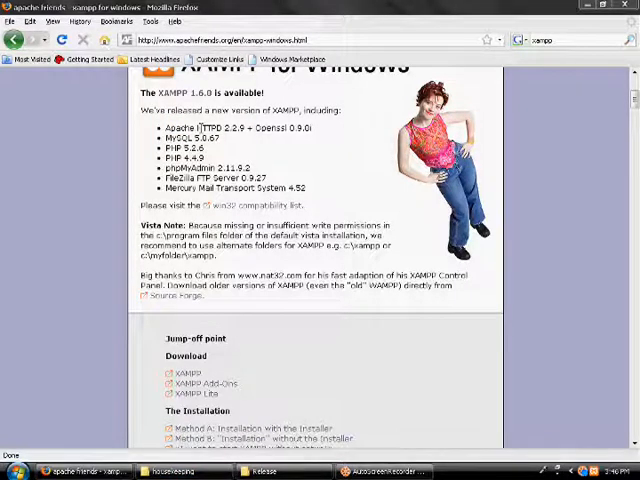
Step: Browse from My Computer into Local Disk (C:) and into the xampp installation folder
click(375, 471)
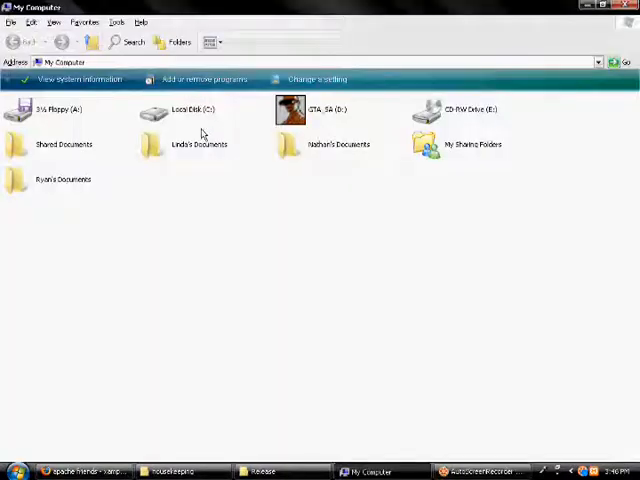
mouse_move(197, 118)
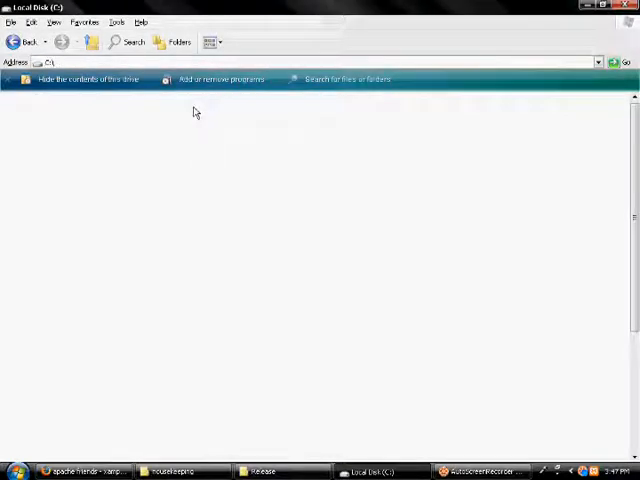
click(88, 79)
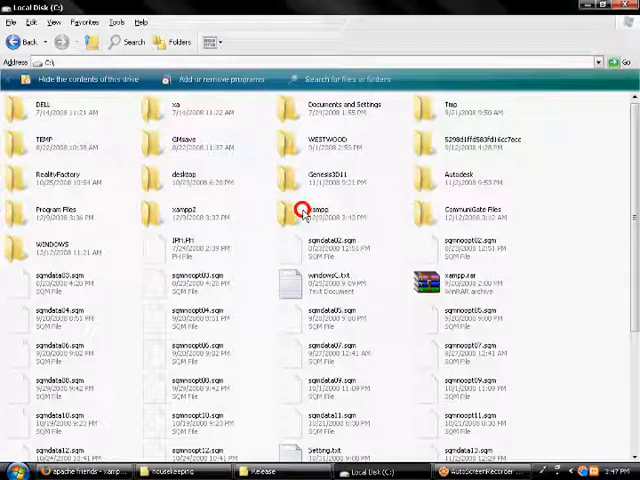
click(318, 213)
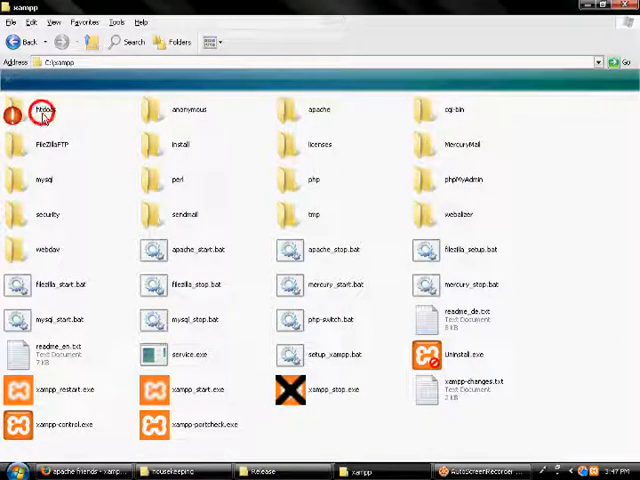
Step: Enter the htdocs web root folder inside C:\xampp
click(42, 110)
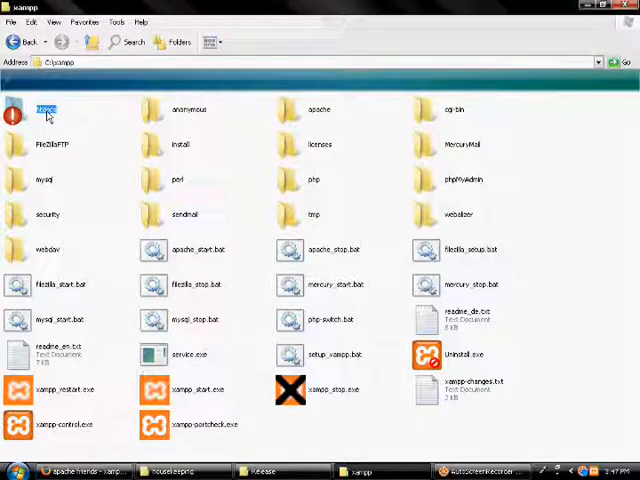
double_click(47, 109)
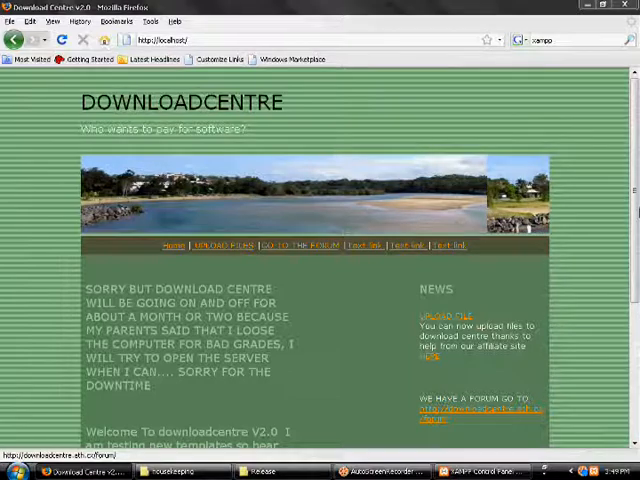
Step: Scroll through the Holo CMS member homepage served from localhost
scroll(down, 3)
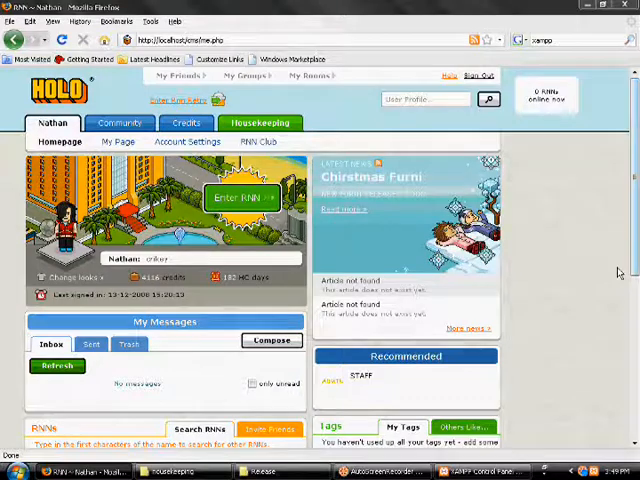
scroll(down, 3)
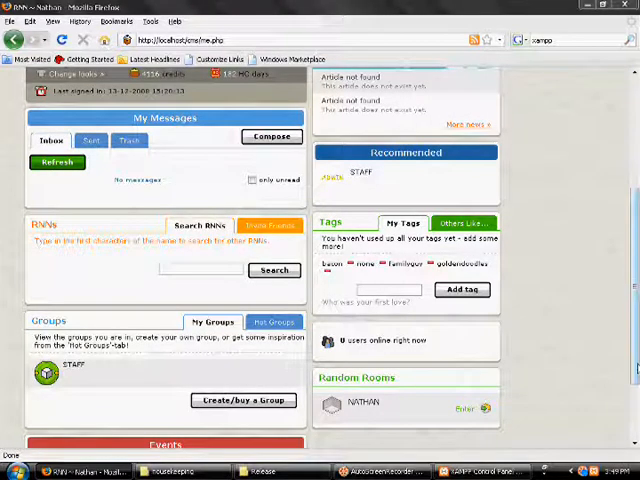
scroll(down, 3)
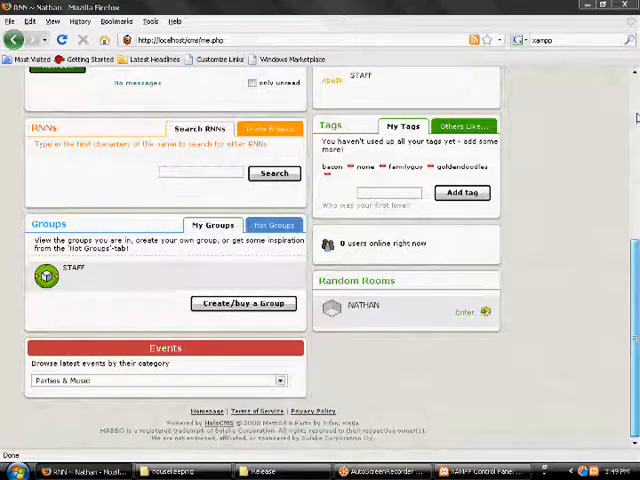
scroll(up, 3)
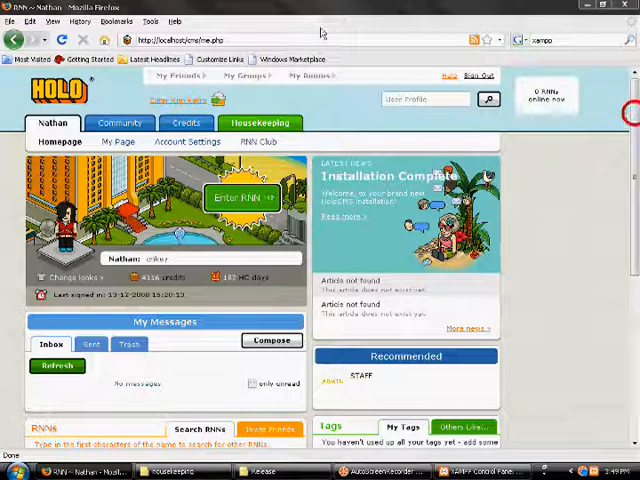